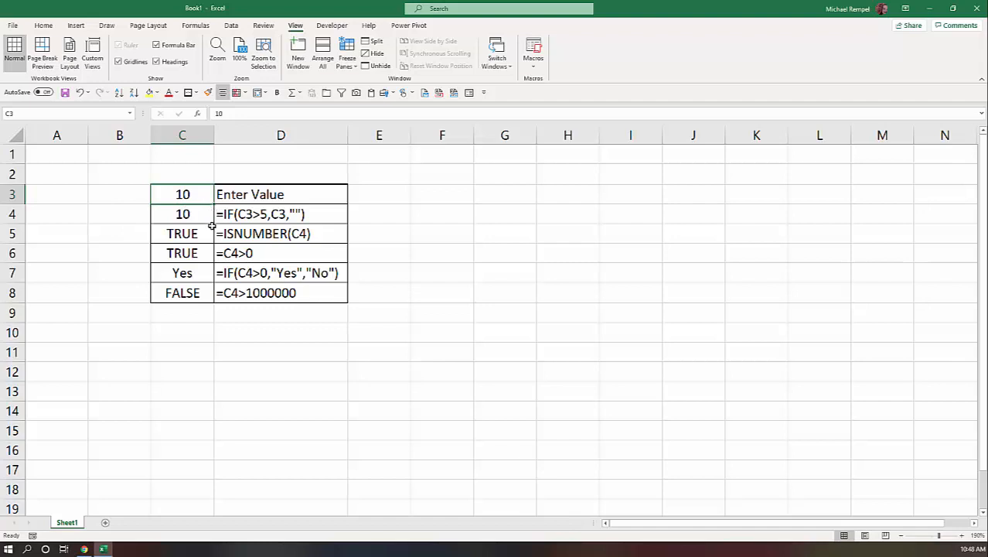
- Inspect C4's IF formula, then enter 3 in C3 so C4 returns a blank
left_click(182, 214)
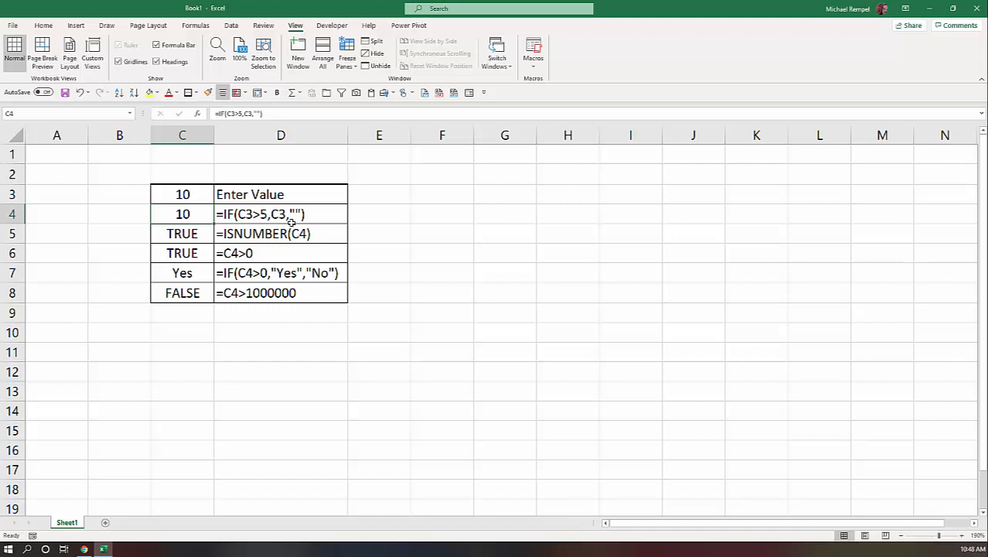
mouse_move(189, 236)
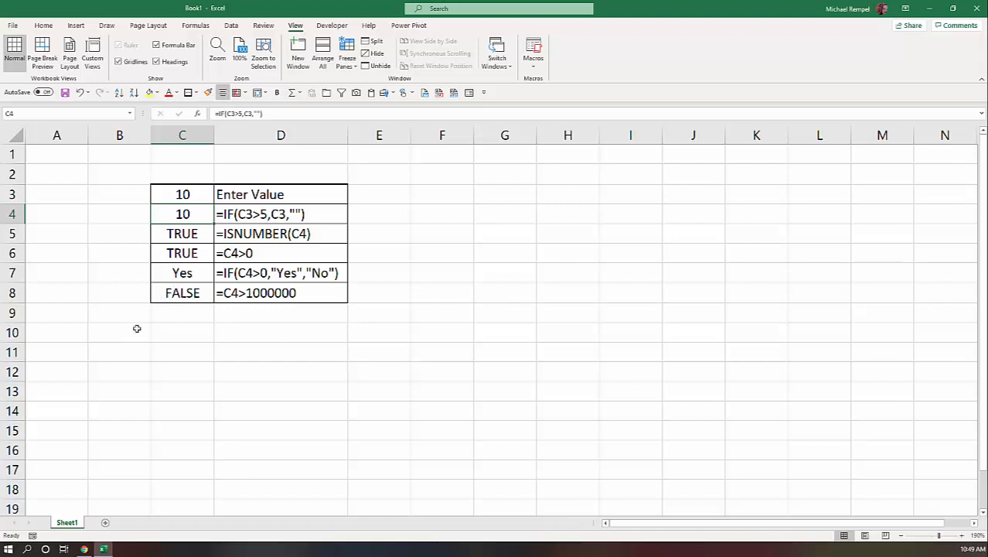
left_click(182, 195)
type("3")
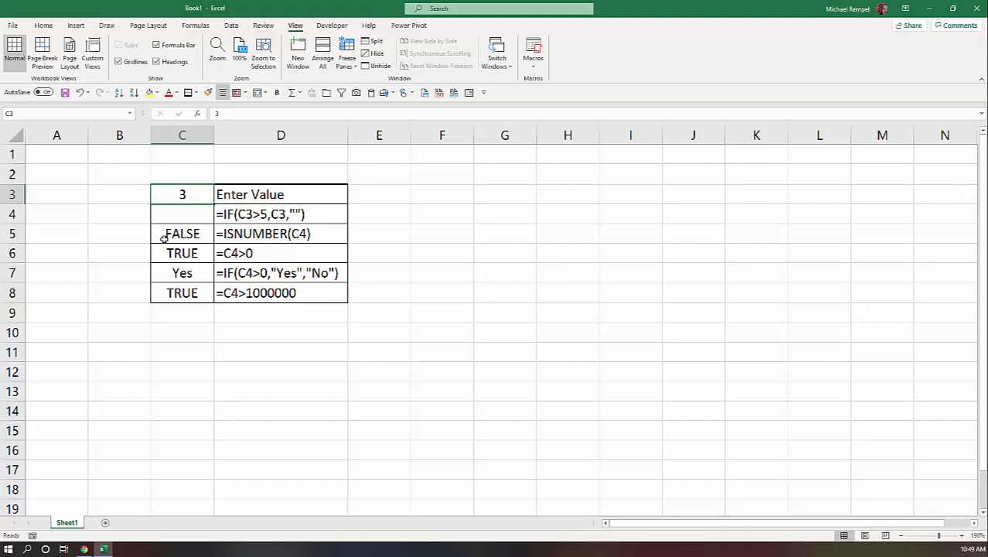
mouse_move(256, 277)
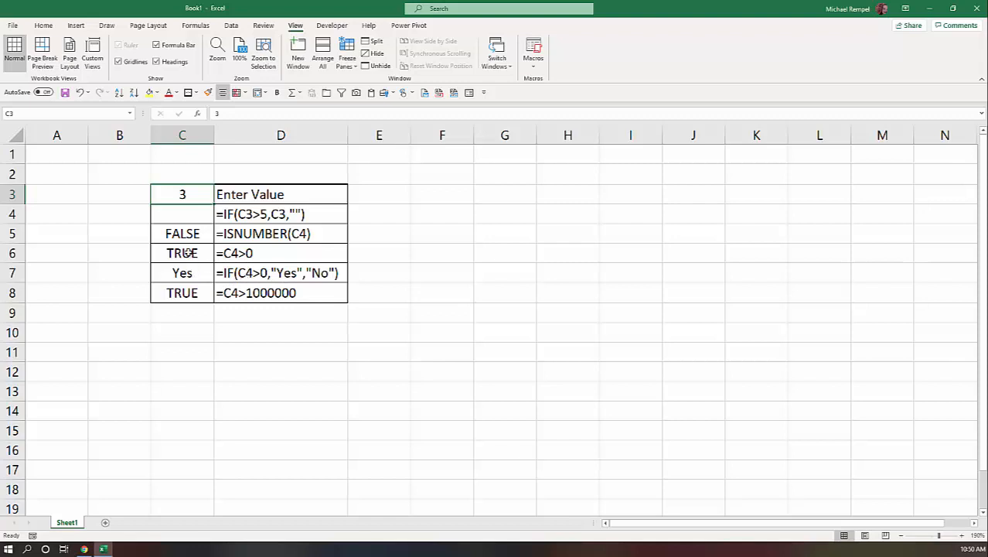
mouse_move(201, 204)
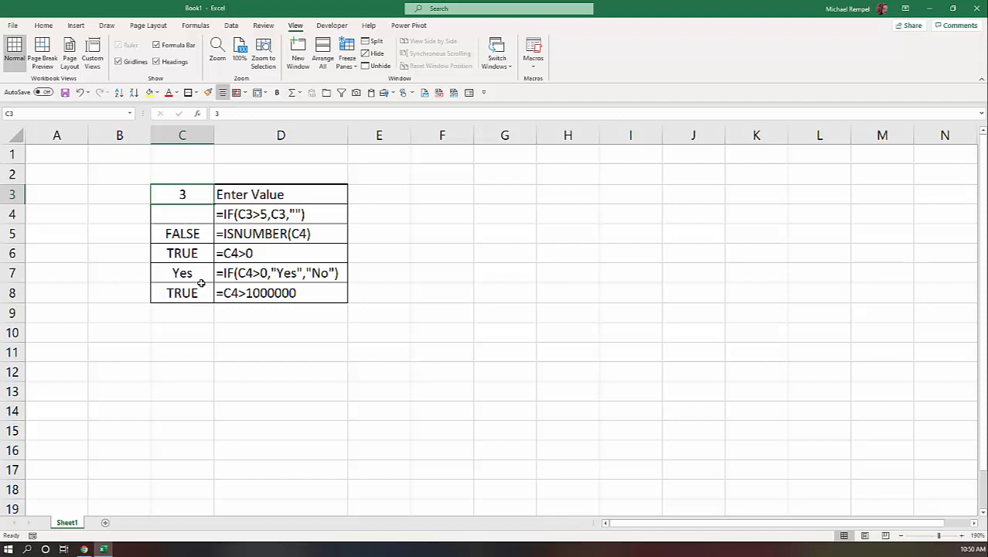
- Change C4's formula to =IF(C3>5,C3,0) so it returns 0 instead of blank
left_click(182, 213)
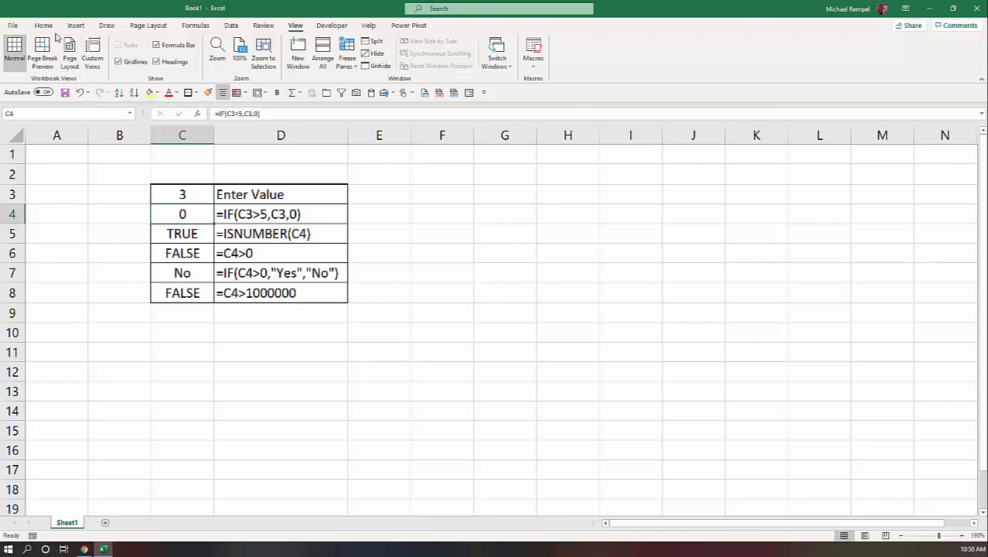
- Show the Home ribbon's cell formatting commands while C4 still displays 0
left_click(43, 25)
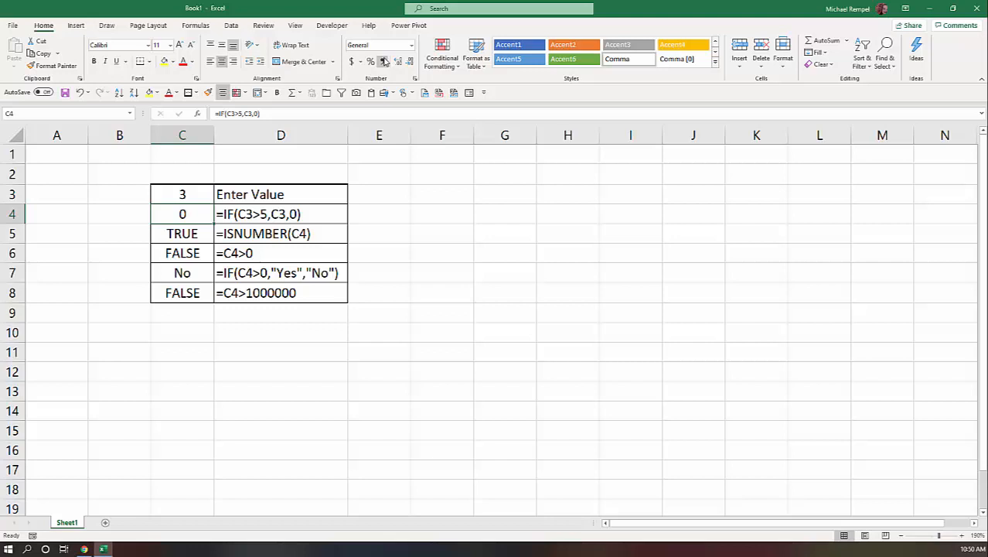
mouse_move(384, 62)
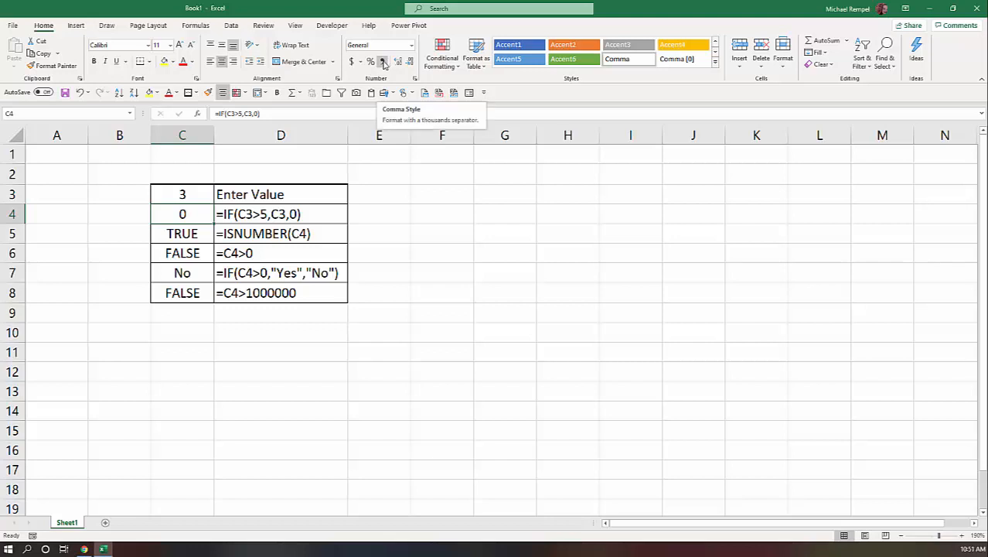
left_click(383, 62)
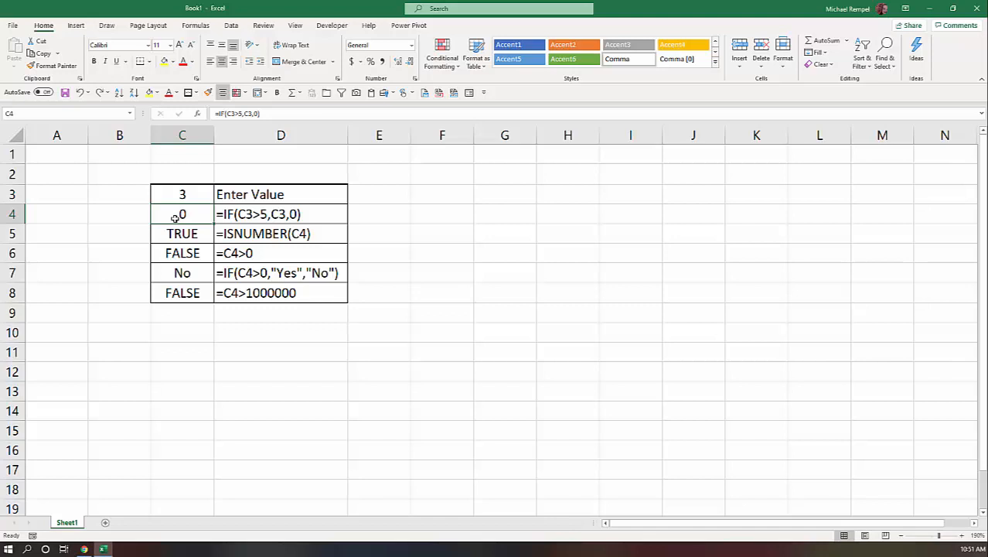
mouse_move(175, 224)
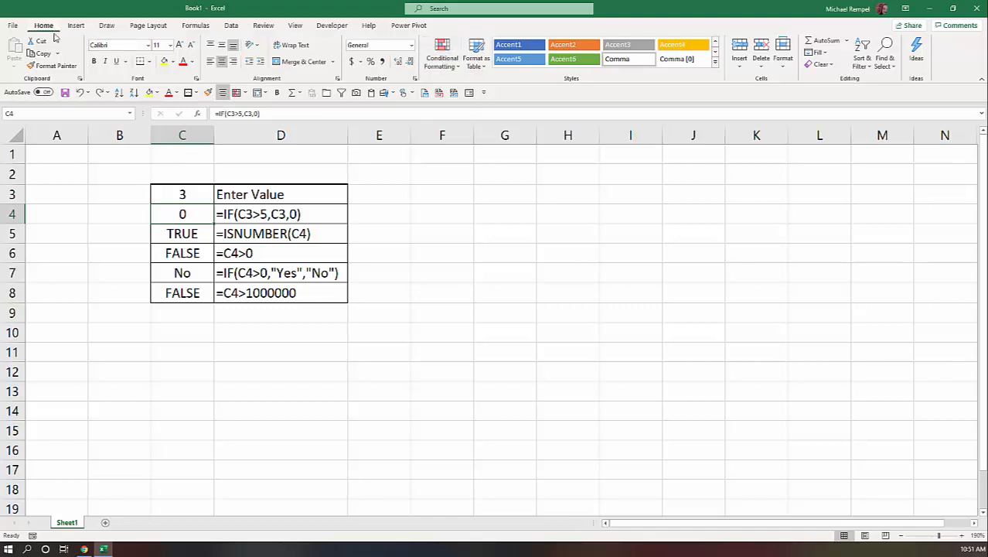
- Create a formula-based conditional formatting rule with =$C$4=0
left_click(442, 59)
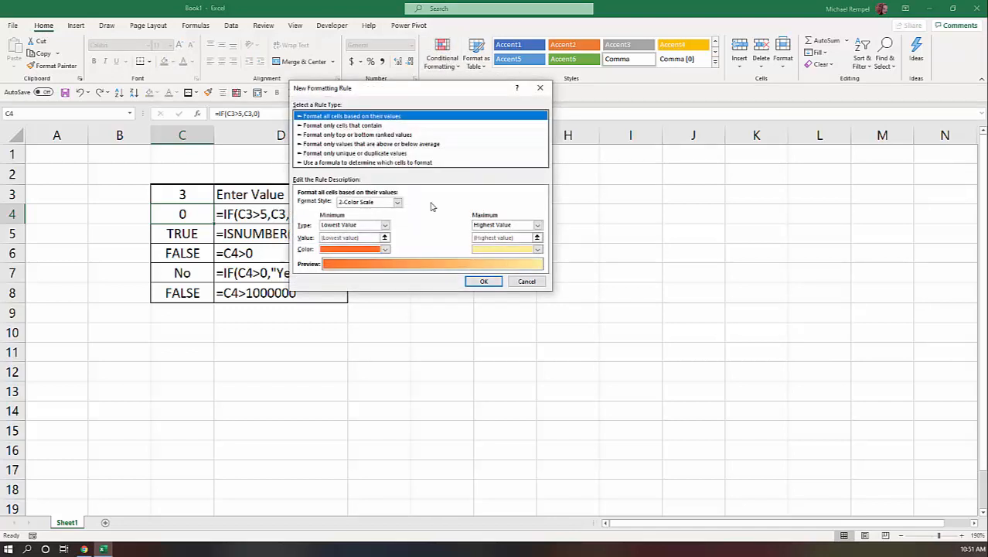
mouse_move(384, 167)
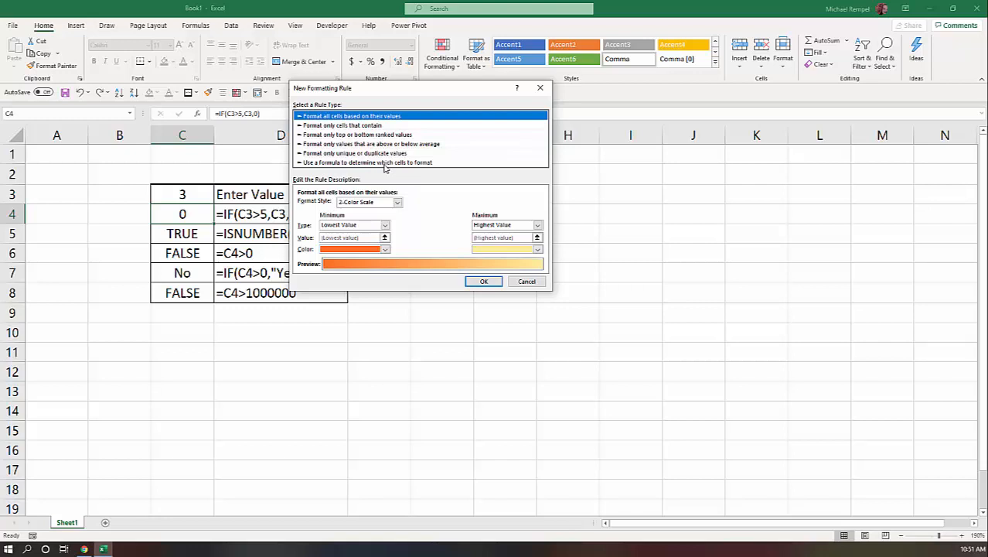
left_click(366, 163)
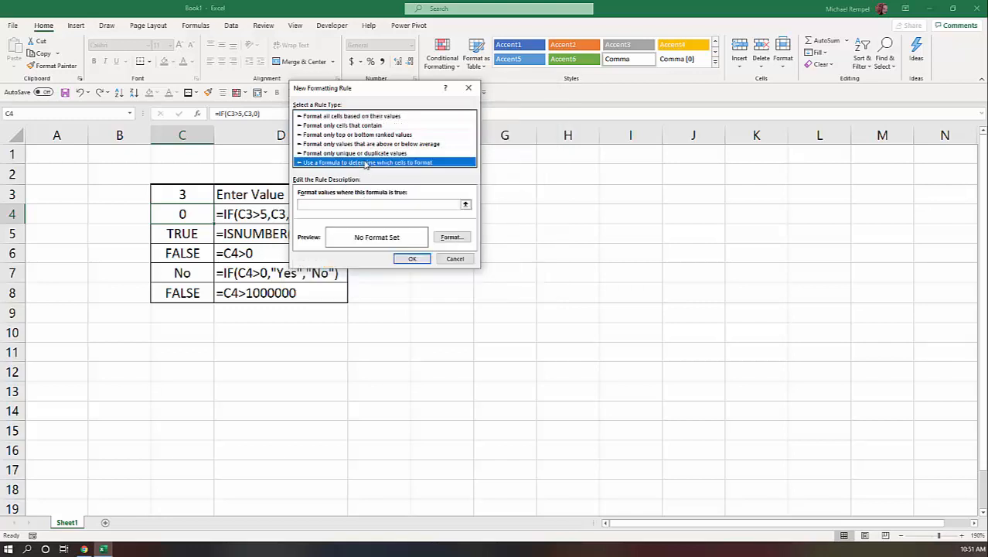
left_click(379, 205)
type("=")
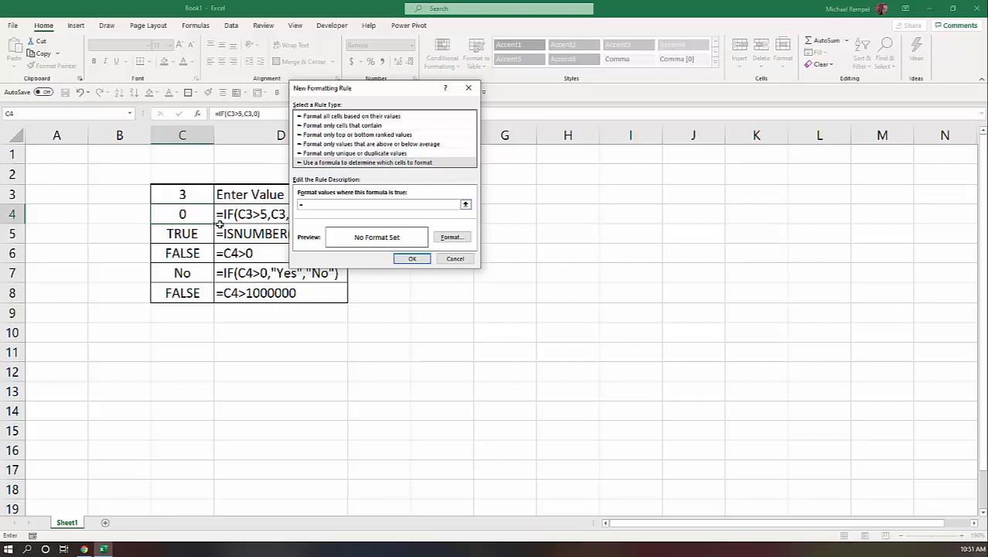
left_click(183, 213)
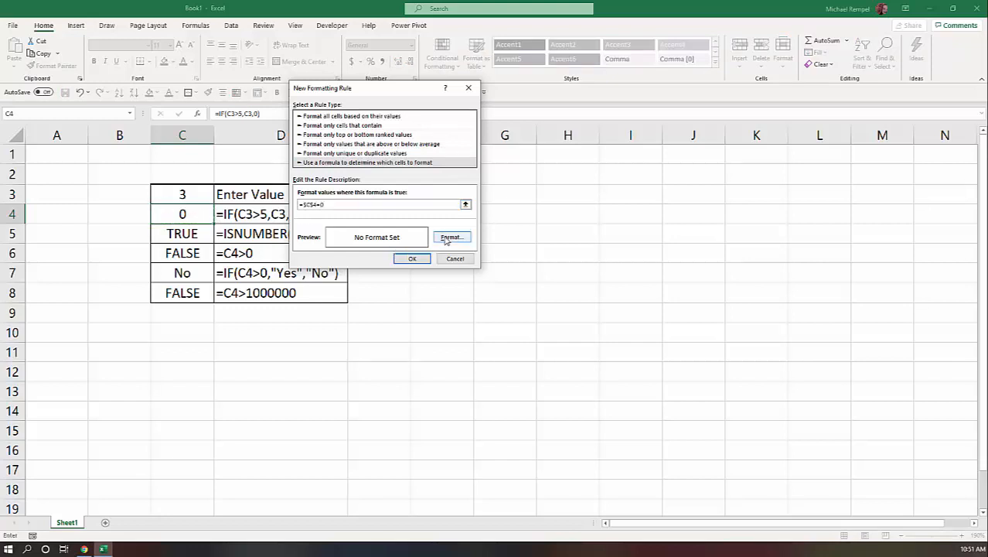
- Set the rule's format to a white font colour
left_click(452, 236)
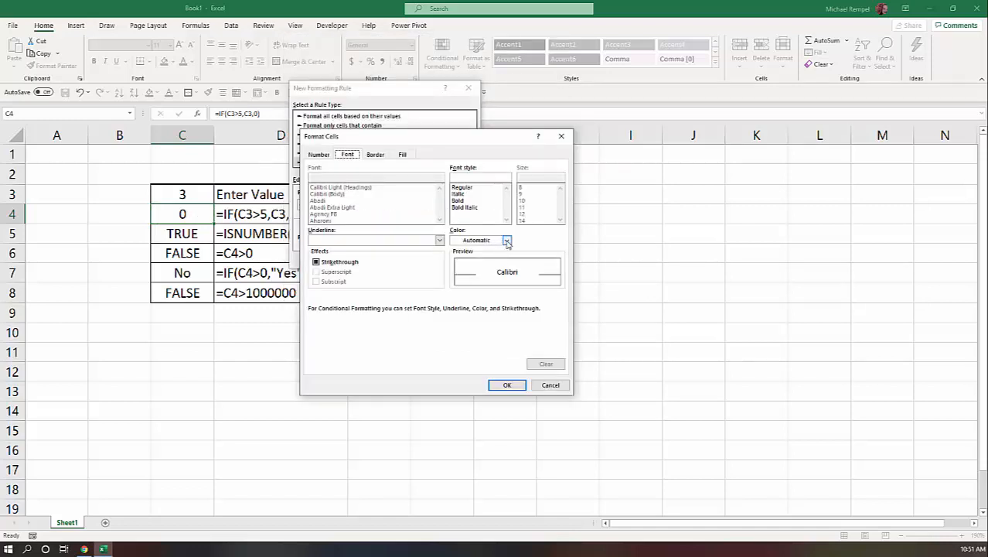
left_click(507, 239)
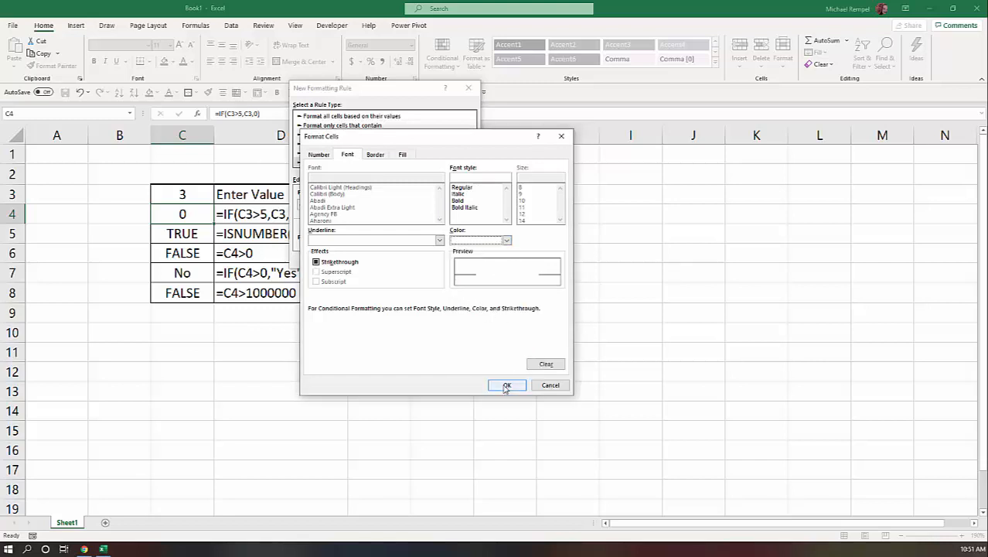
left_click(507, 385)
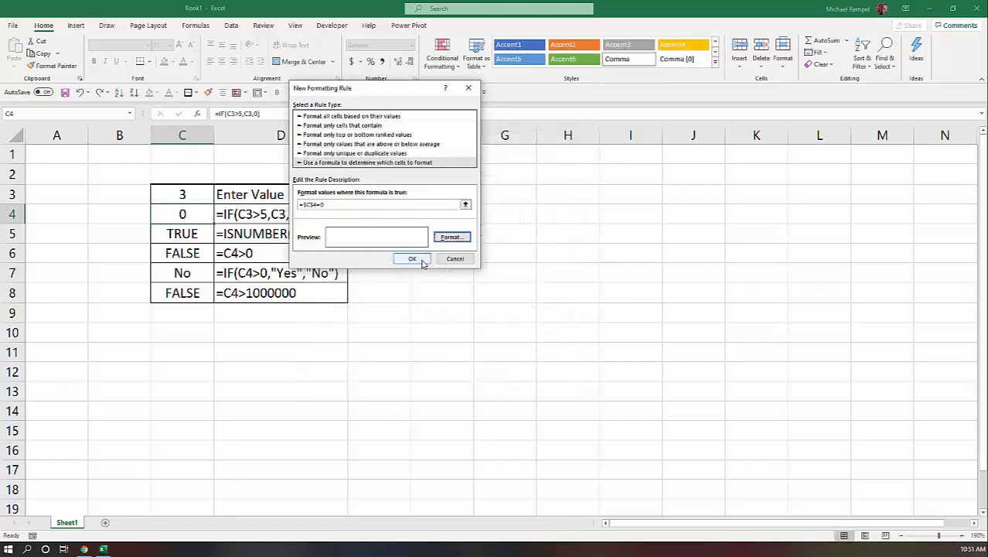
- Apply the white-font rule to C4, then set C3 to 10 so C4 shows 10
left_click(412, 258)
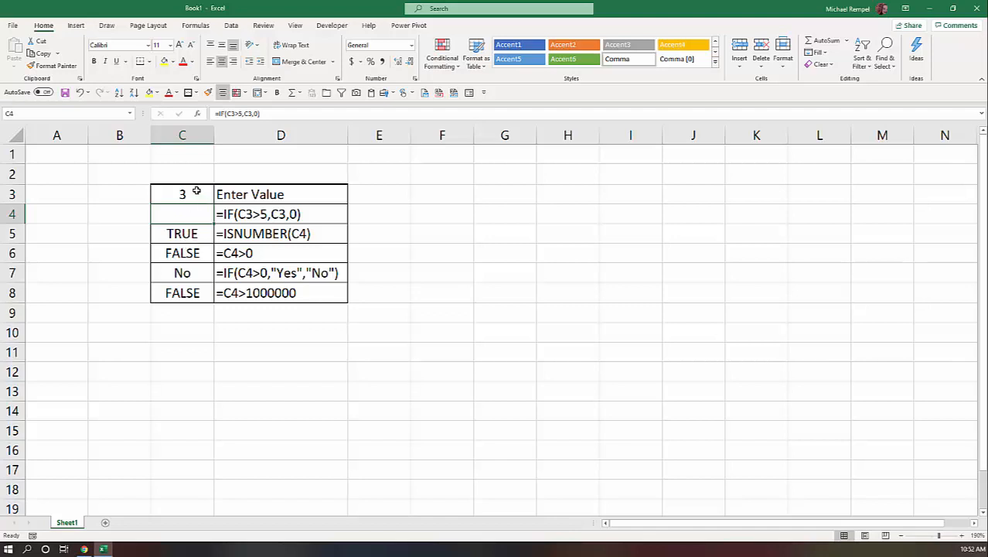
type("10")
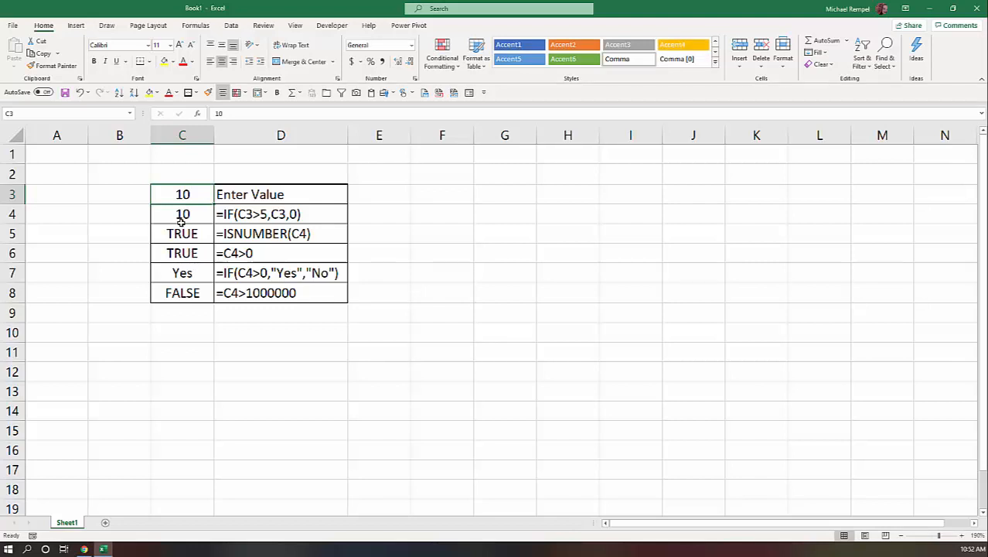
mouse_move(288, 229)
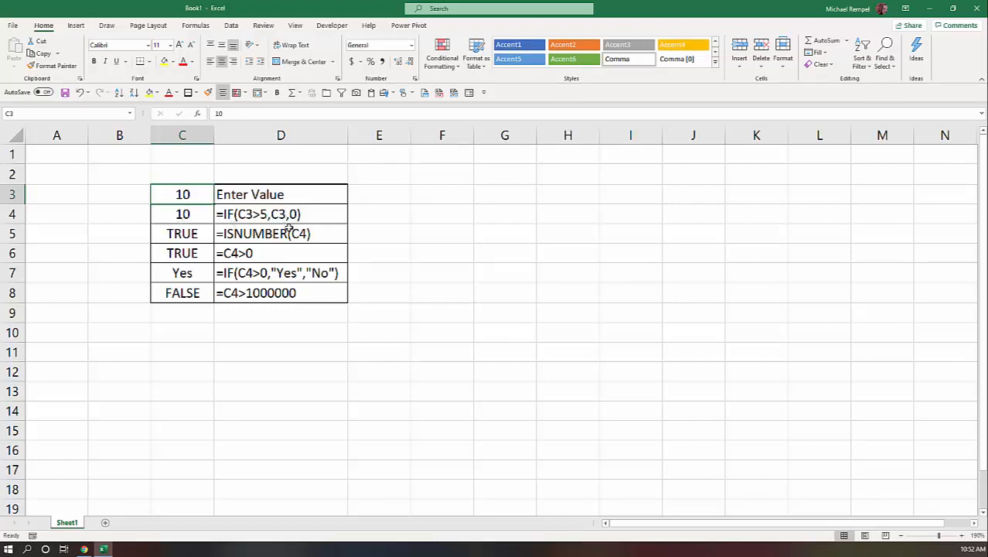